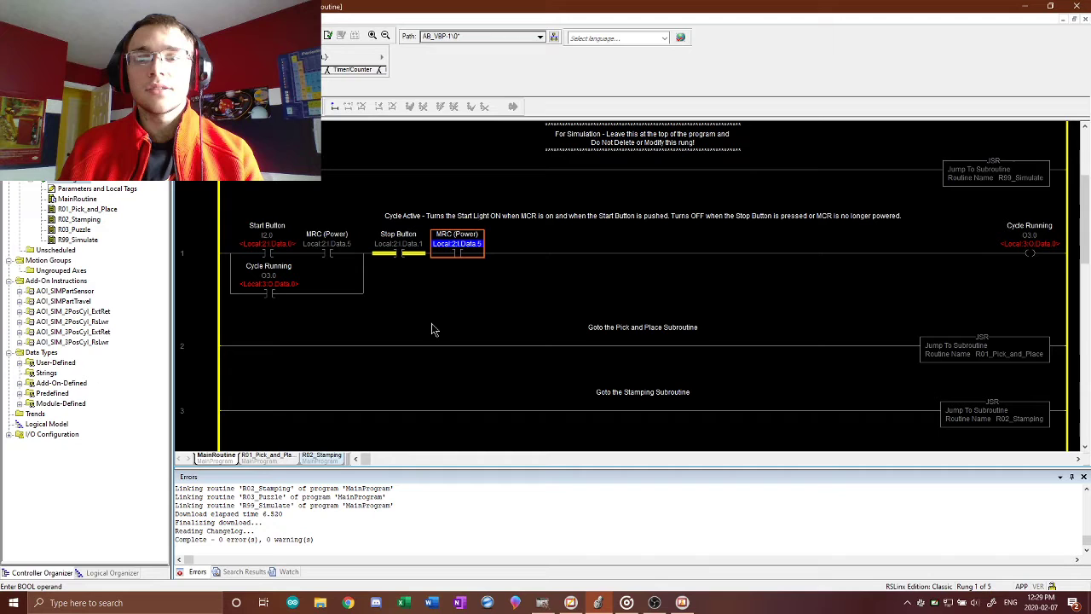
{"action": "mouse_move", "coordinate": [613, 369]}
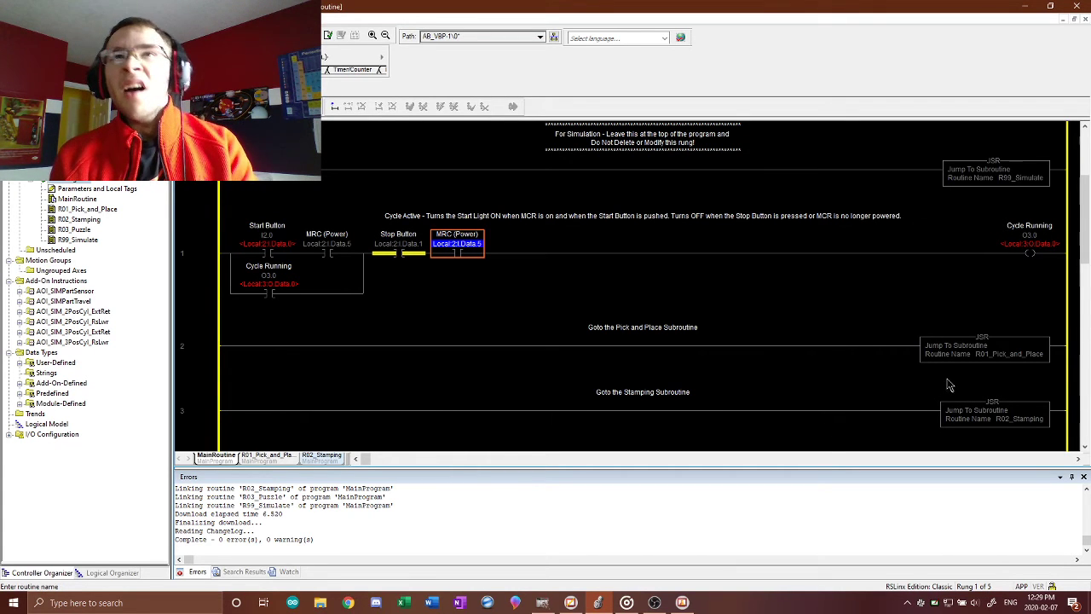
{"action": "mouse_move", "coordinate": [927, 405]}
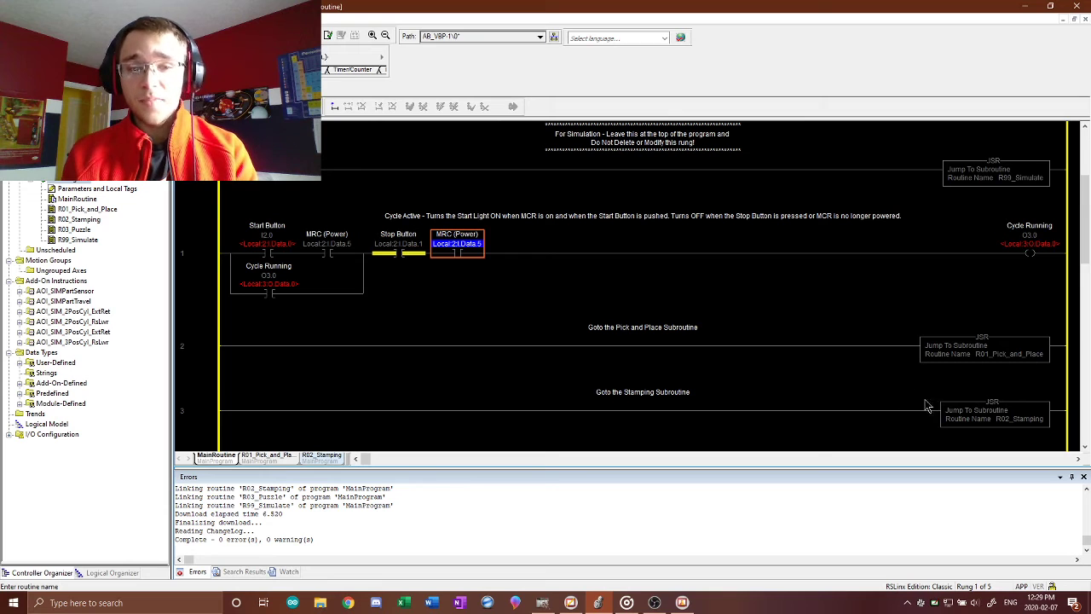
{"action": "mouse_move", "coordinate": [842, 320]}
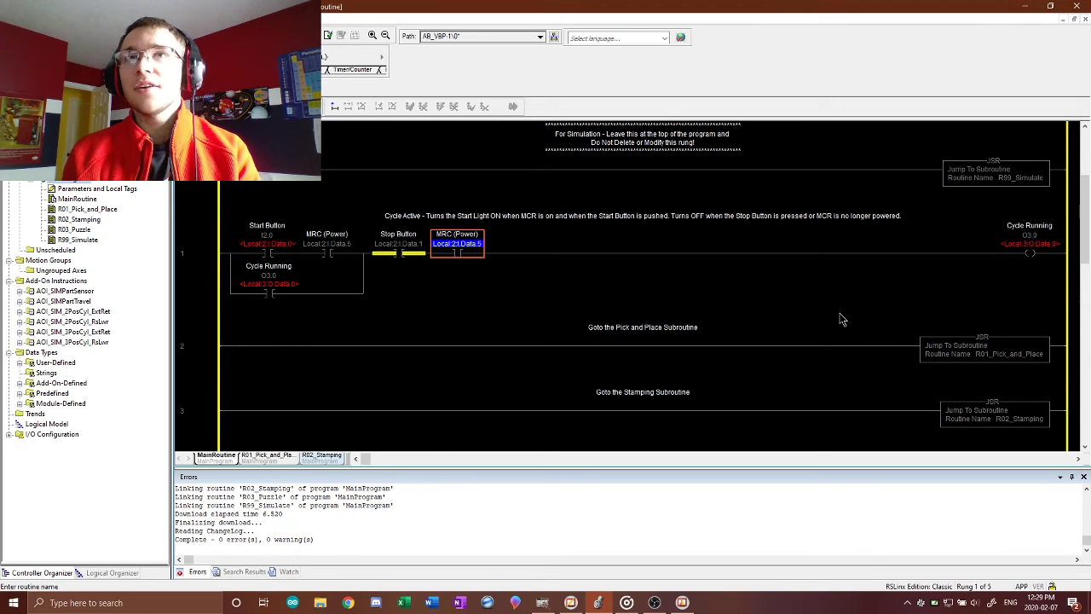
{"action": "mouse_move", "coordinate": [617, 276]}
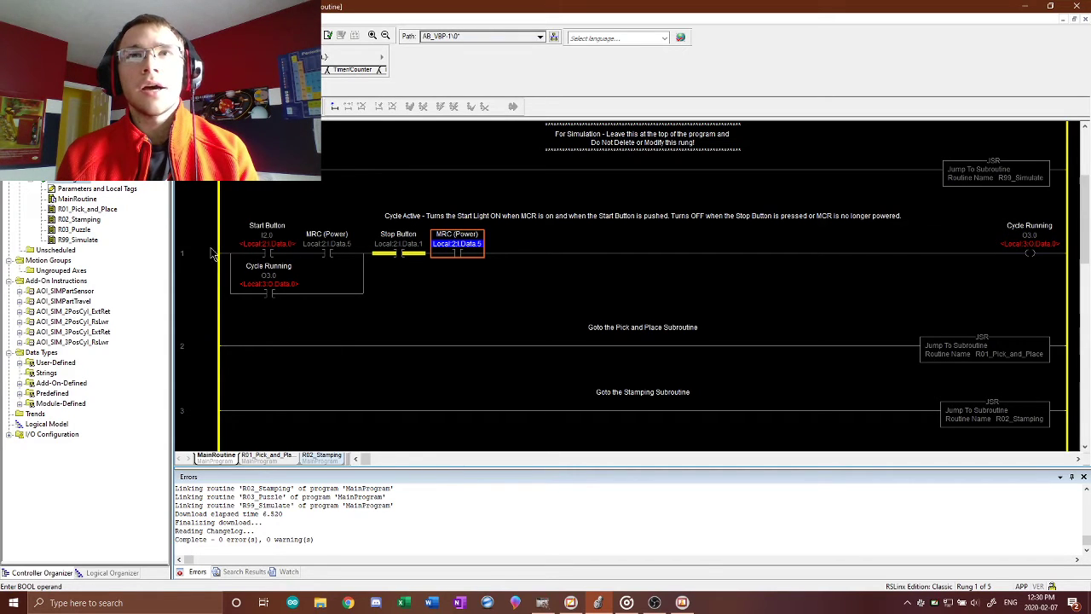
{"action": "mouse_move", "coordinate": [412, 310]}
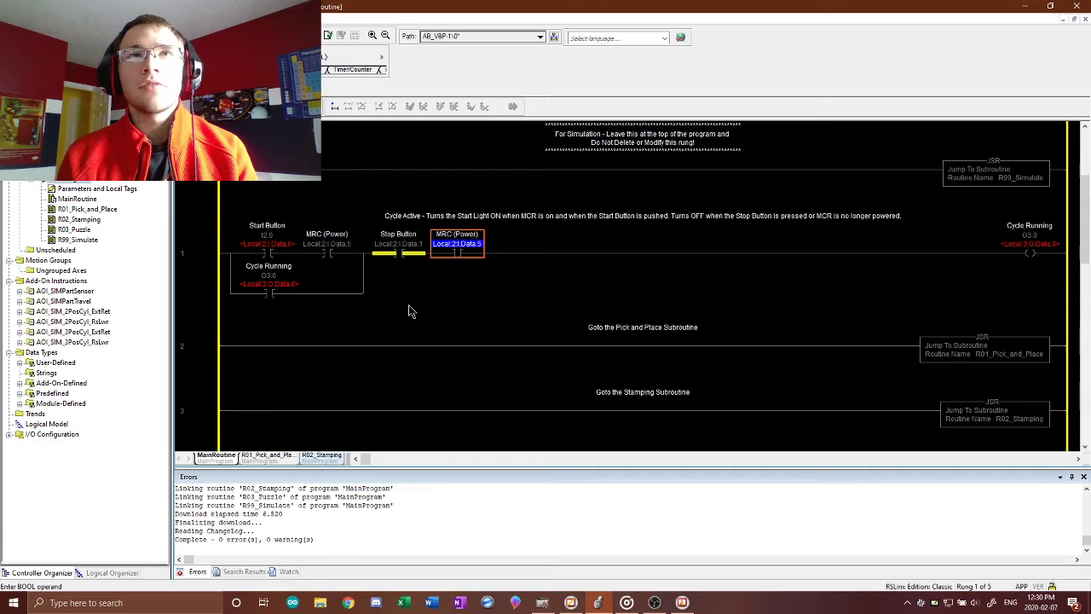
{"action": "mouse_move", "coordinate": [392, 222]}
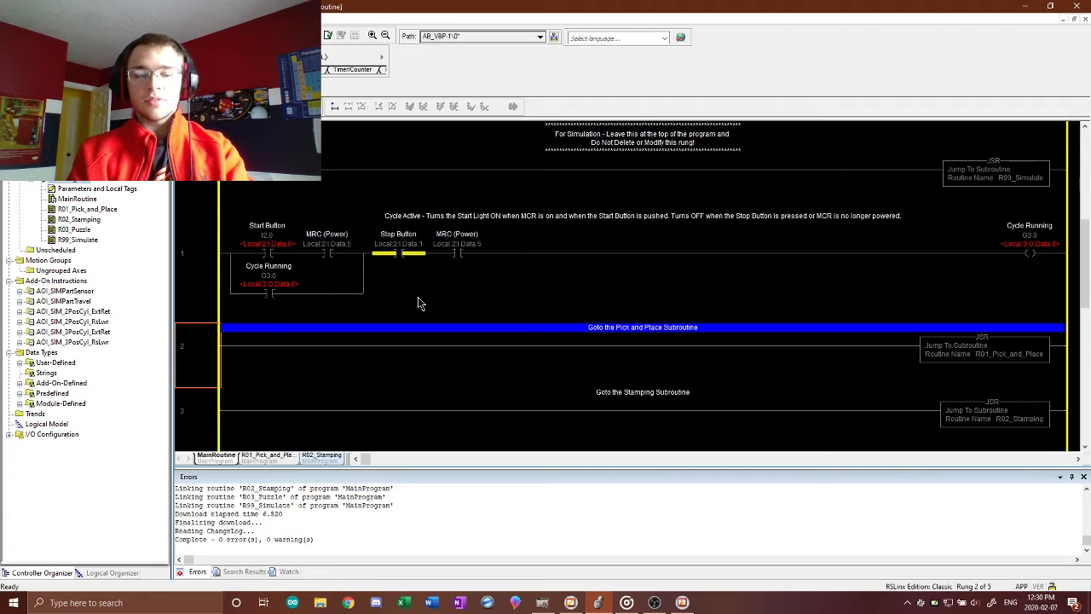
{"action": "mouse_move", "coordinate": [549, 468]}
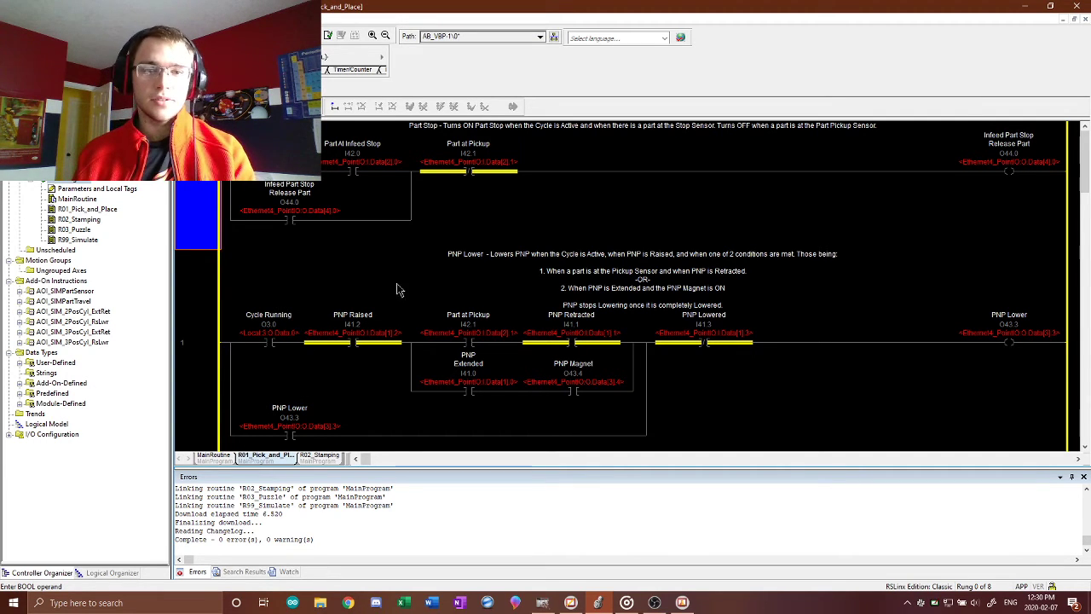
{"action": "mouse_move", "coordinate": [638, 315]}
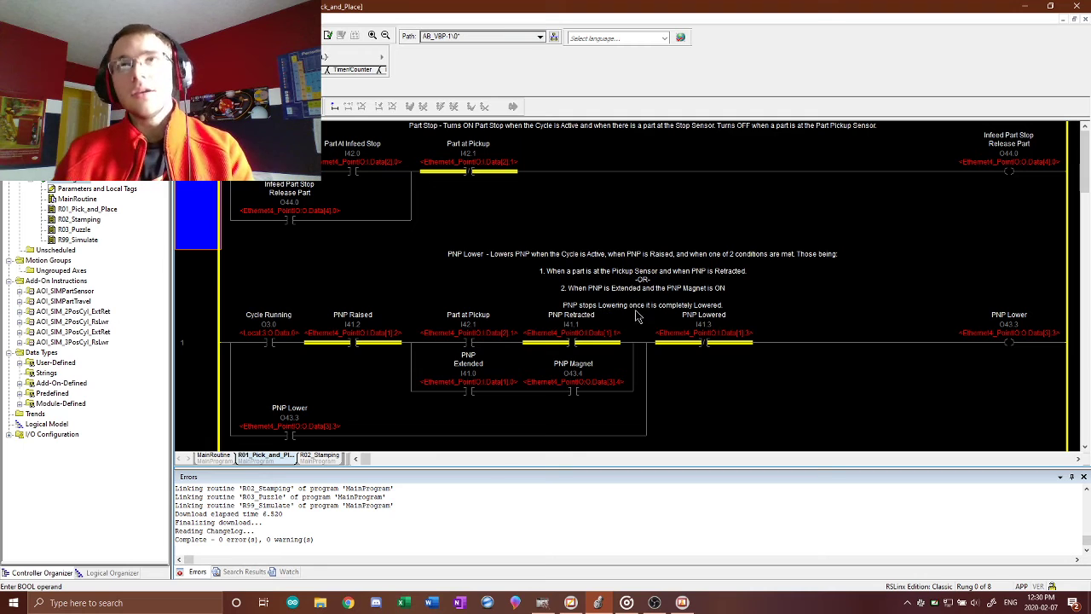
{"action": "mouse_move", "coordinate": [856, 225]}
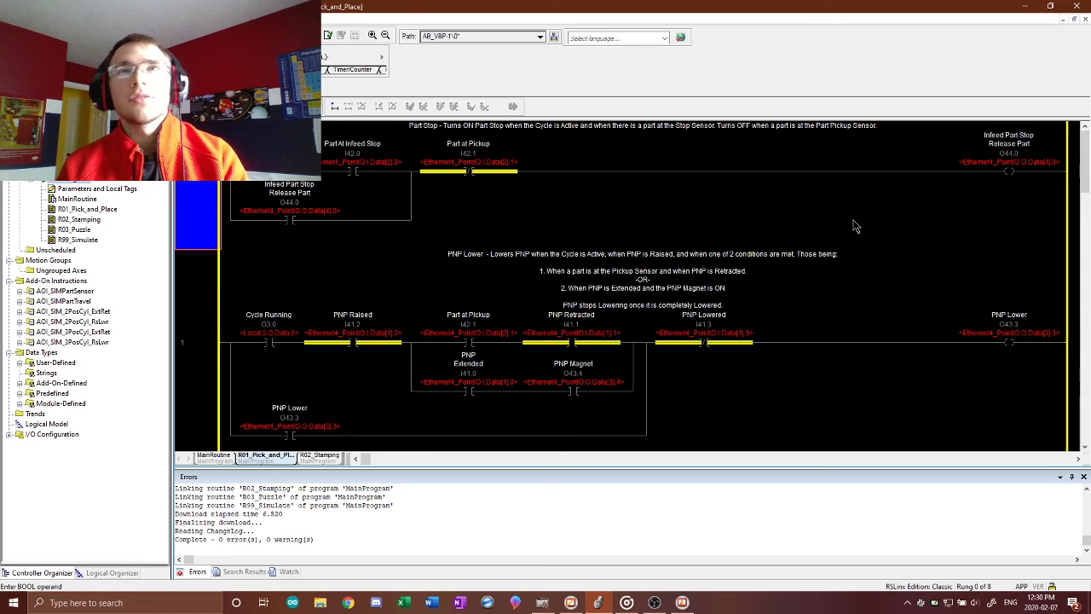
{"action": "mouse_move", "coordinate": [886, 429]}
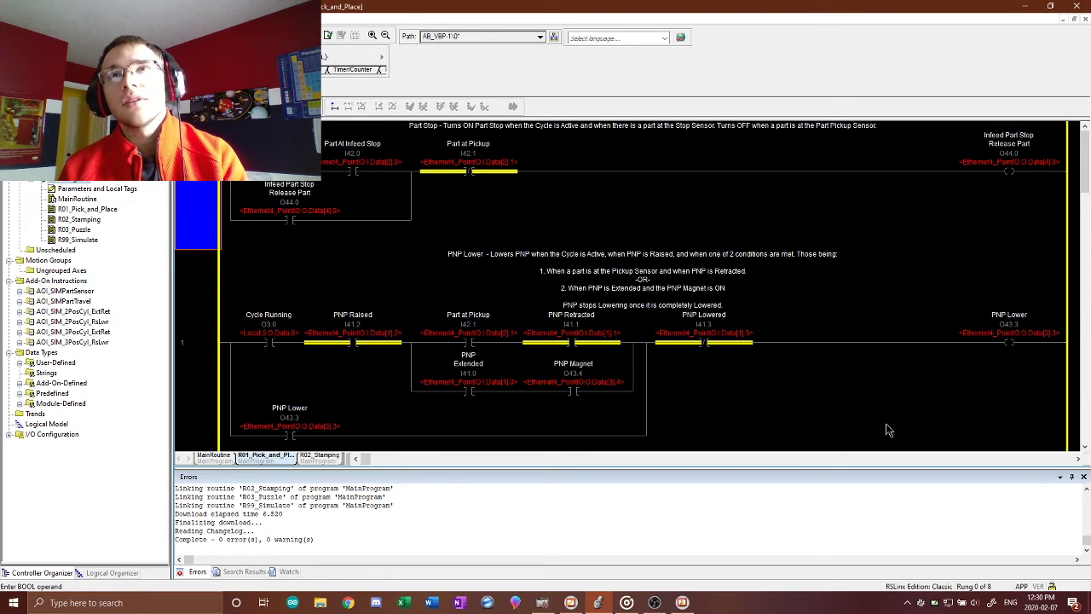
{"action": "mouse_move", "coordinate": [760, 361]}
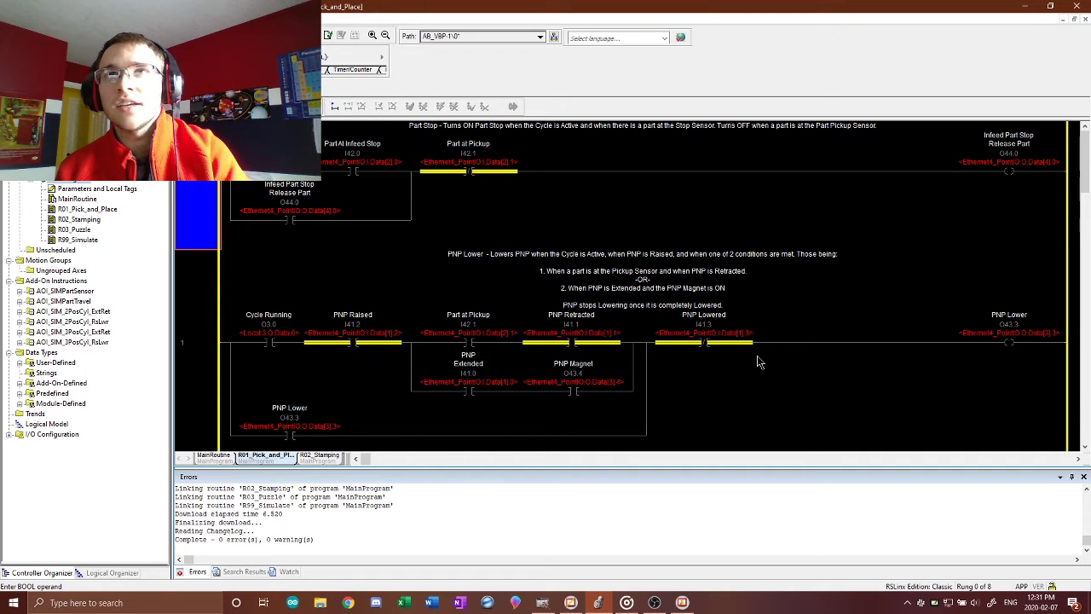
Review the remaining Pick and Place rungs and switch to the RS2_Stamping routine
{"action": "scroll", "scroll_direction": "down", "scroll_amount": 3}
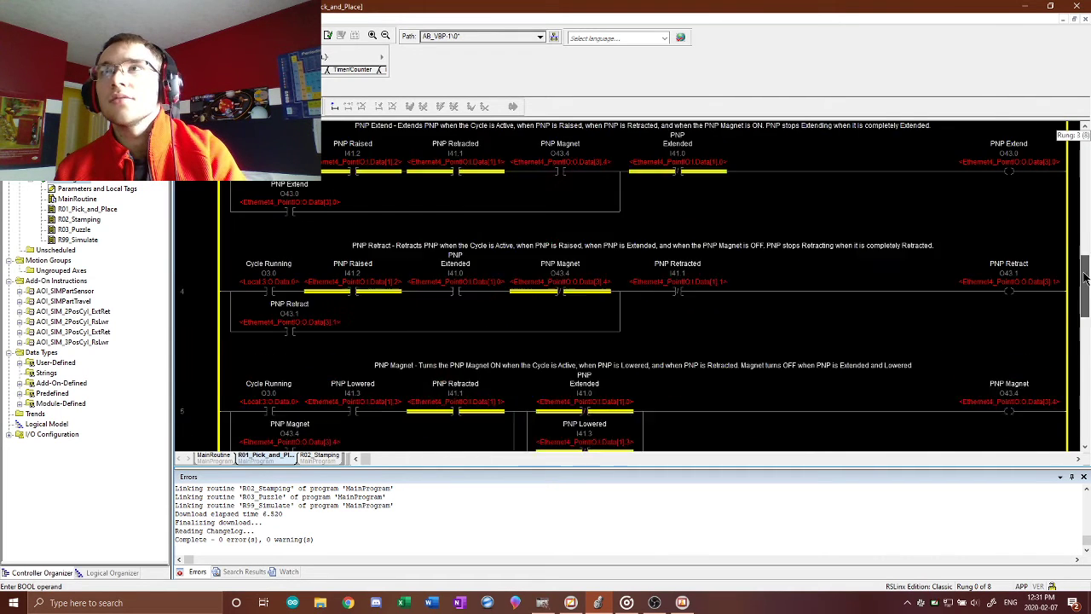
{"action": "left_click", "coordinate": [317, 457]}
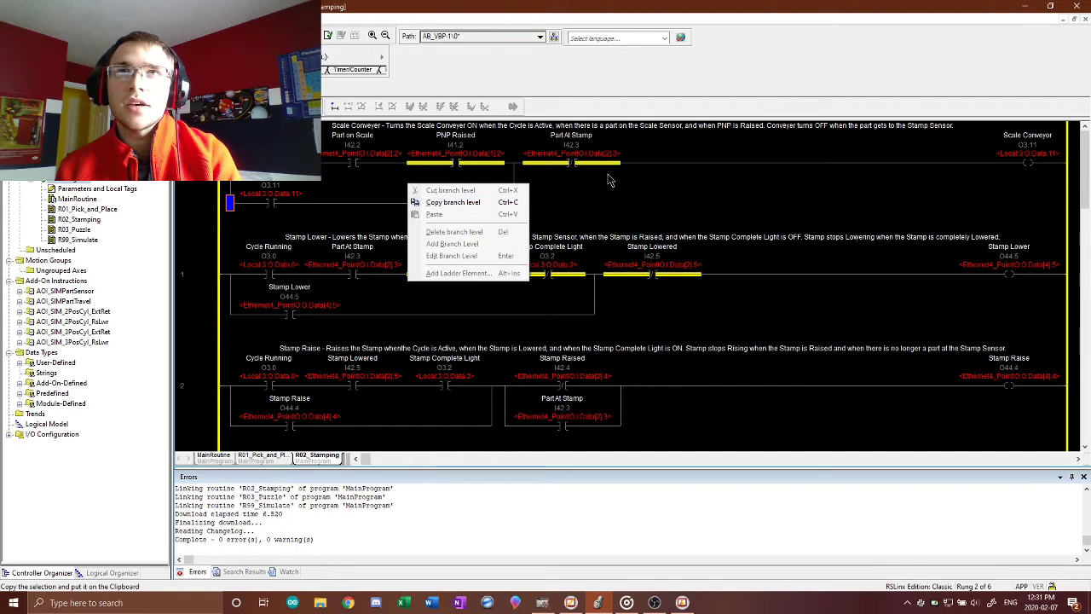
Dismiss the editing menu and review the Stamping scale conveyor, lower and raise rungs
{"action": "left_click", "coordinate": [570, 154]}
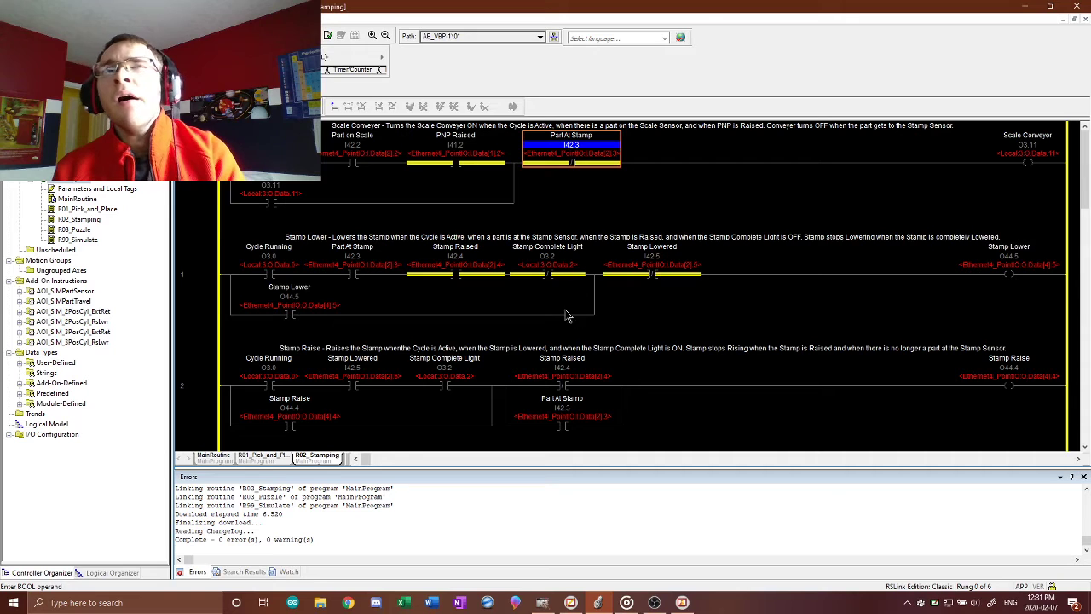
{"action": "mouse_move", "coordinate": [595, 243]}
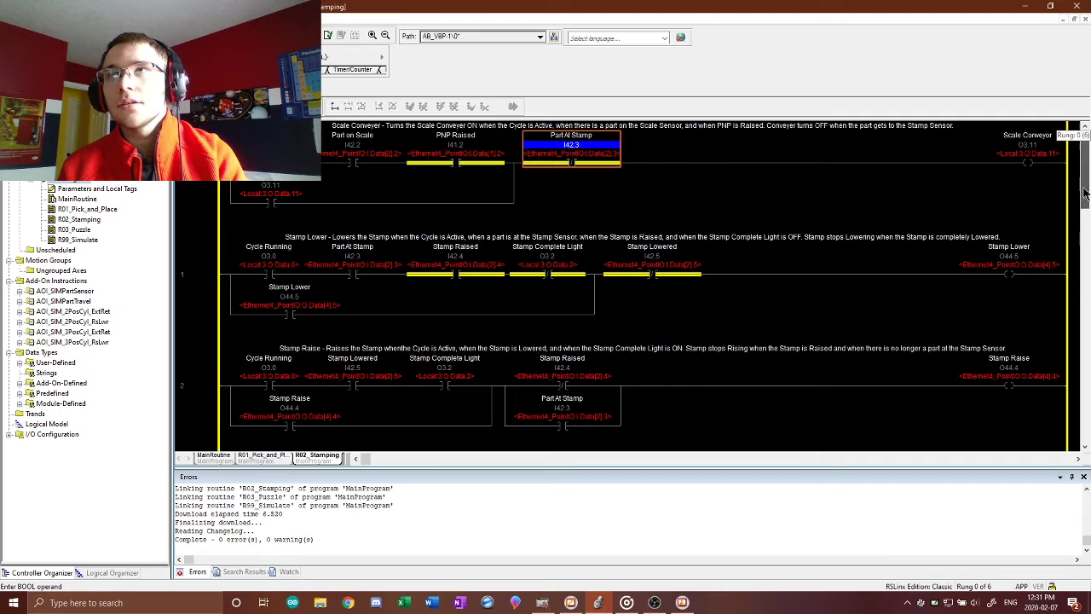
{"action": "scroll", "scroll_direction": "down", "scroll_amount": 3}
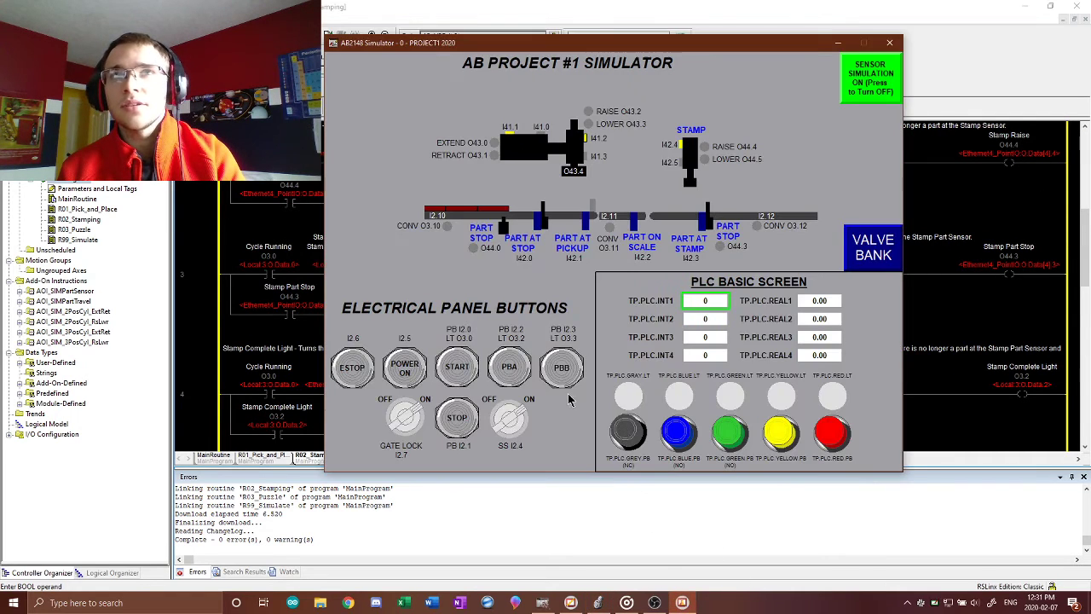
Switch POWER ON and START on the simulated station and close the licensing notice
{"action": "left_click", "coordinate": [403, 366]}
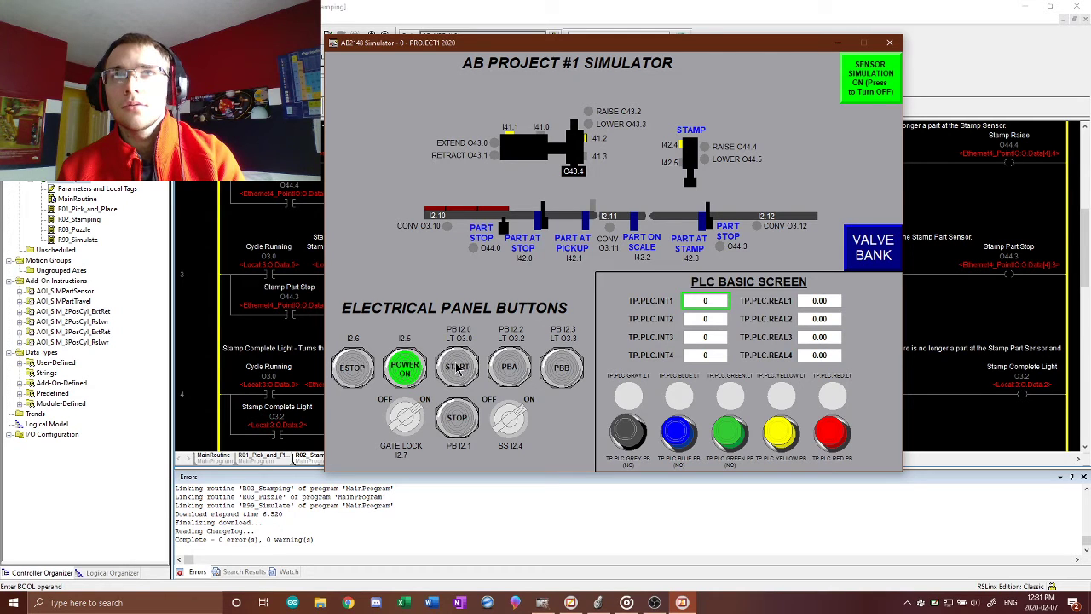
{"action": "left_click", "coordinate": [457, 366]}
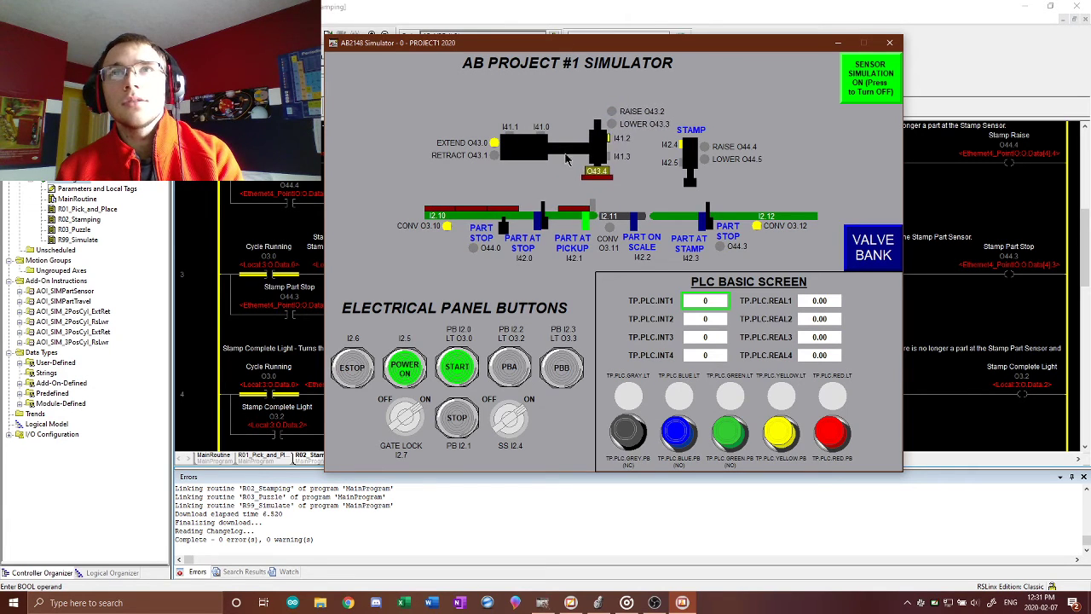
{"action": "left_click", "coordinate": [562, 367]}
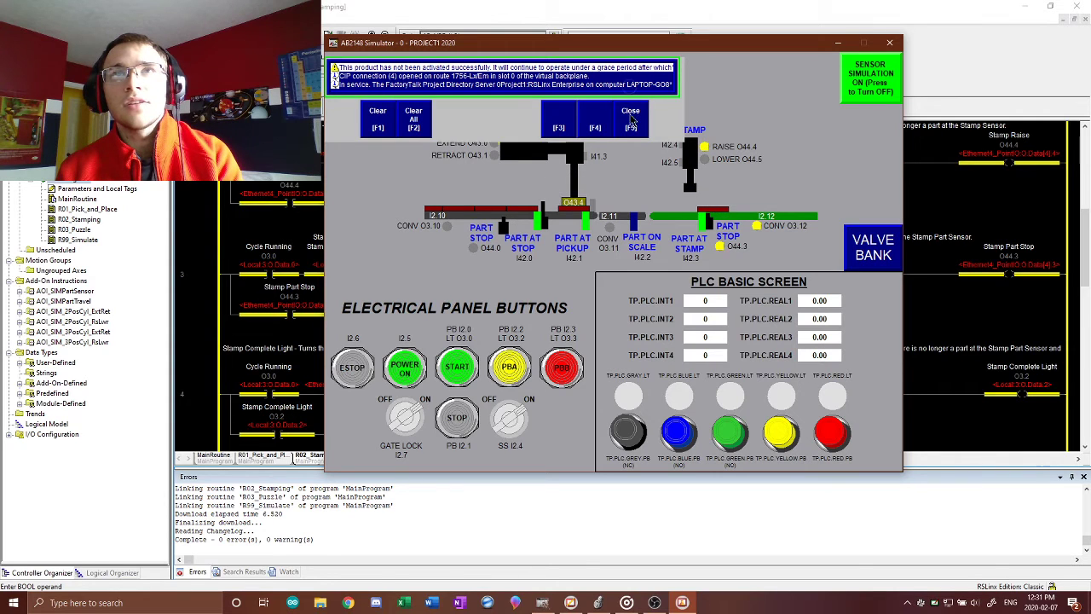
{"action": "left_click", "coordinate": [629, 116]}
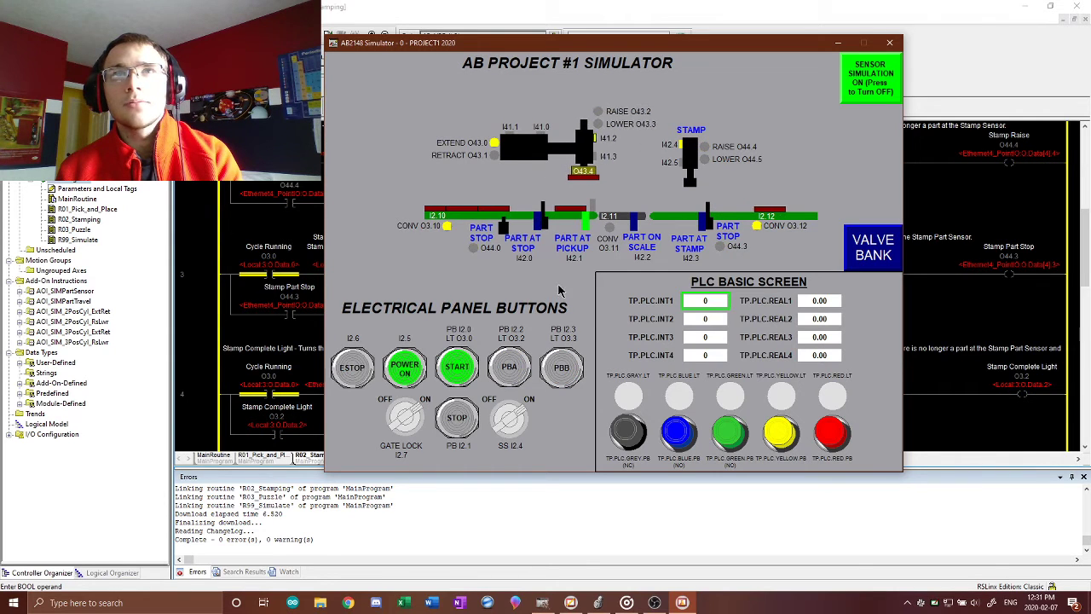
Drop parts with PDD and watch them travel the conveyor through pick-and-place and stamping
{"action": "left_click", "coordinate": [563, 366]}
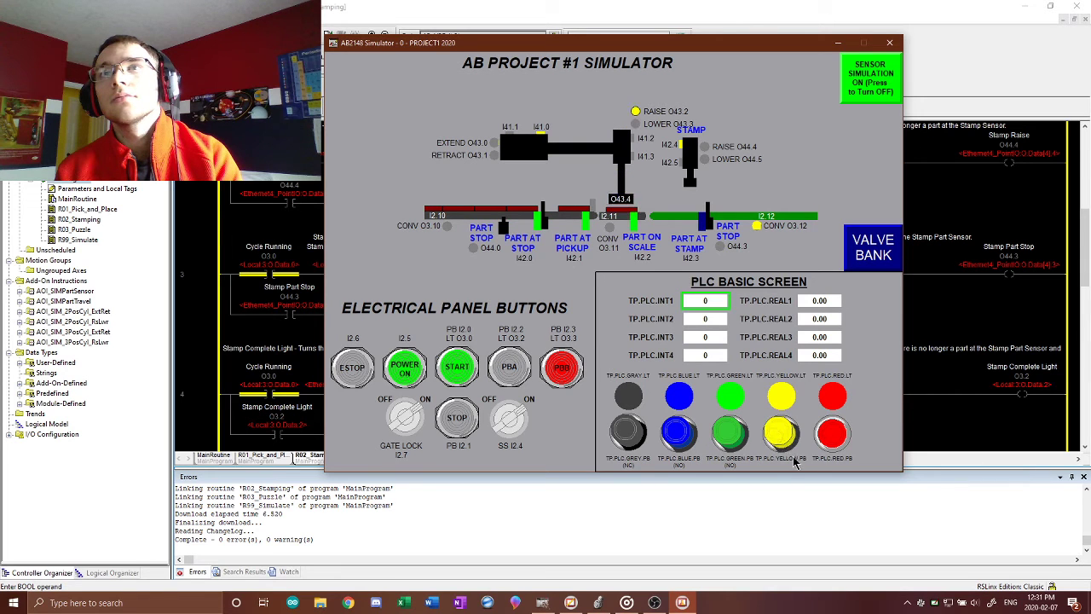
{"action": "left_click", "coordinate": [627, 433]}
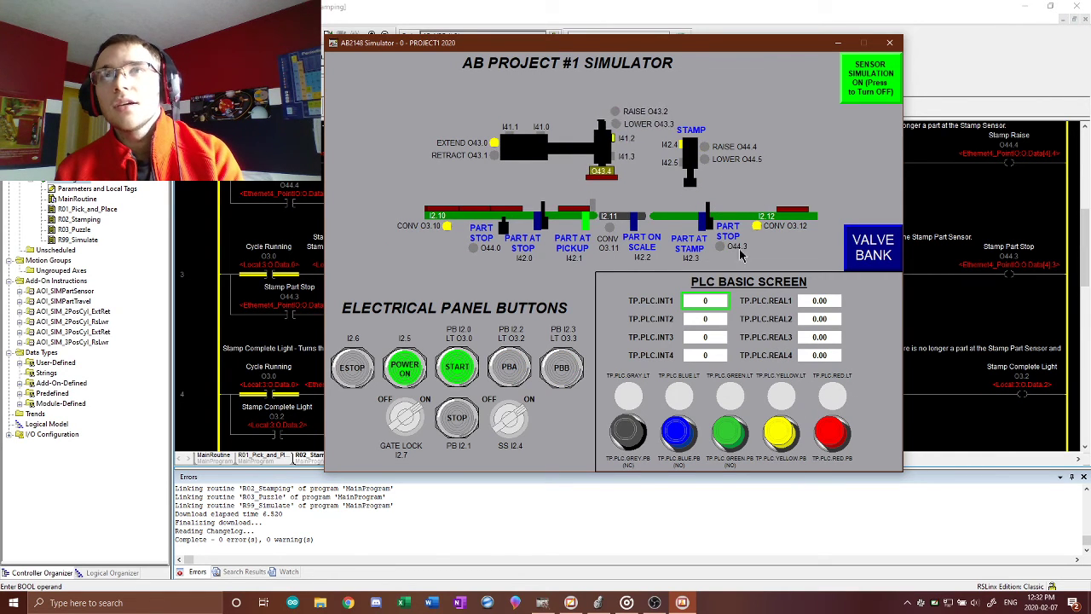
{"action": "left_click", "coordinate": [560, 366]}
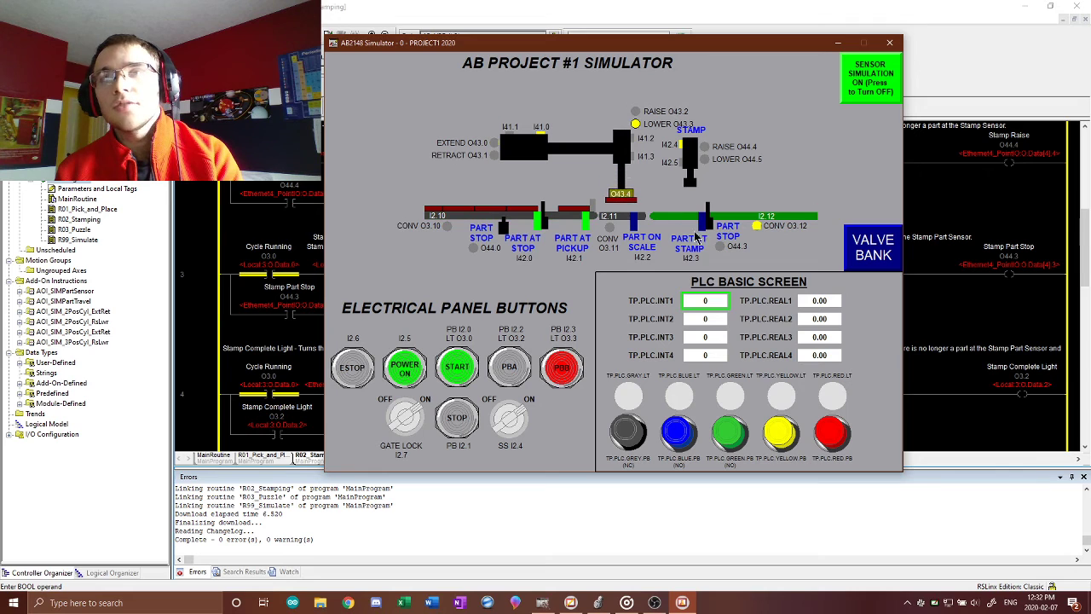